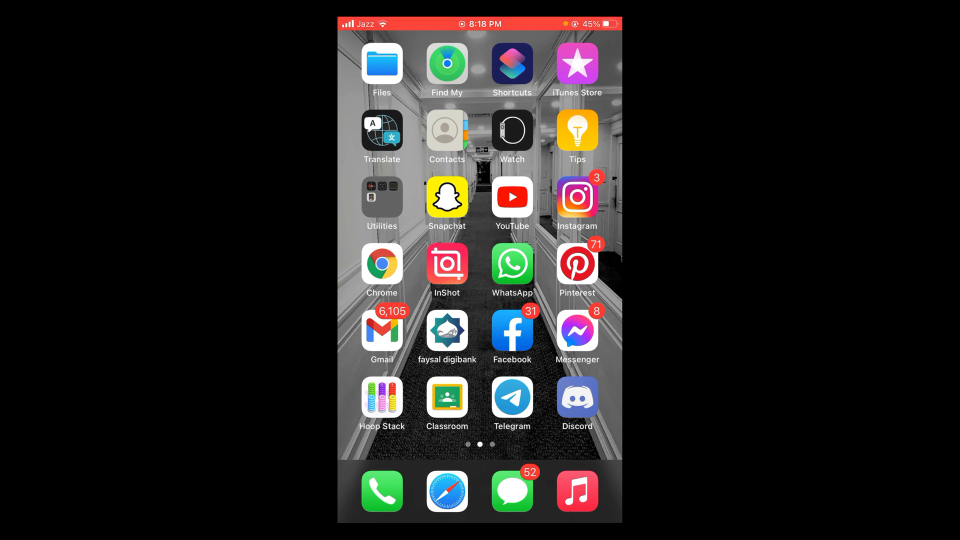
# - Launch the Facebook app from the home screen to reach the News Feed
pyautogui.click(512, 330)
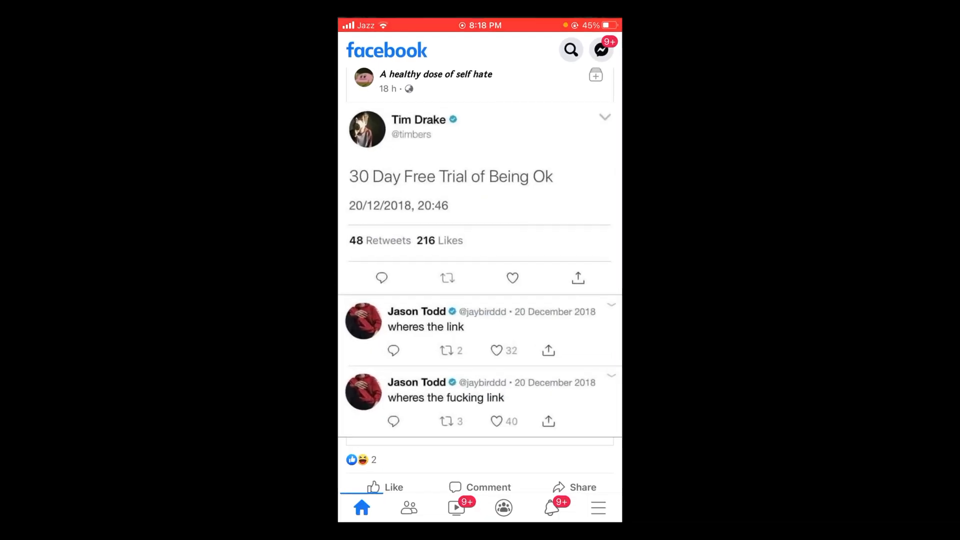